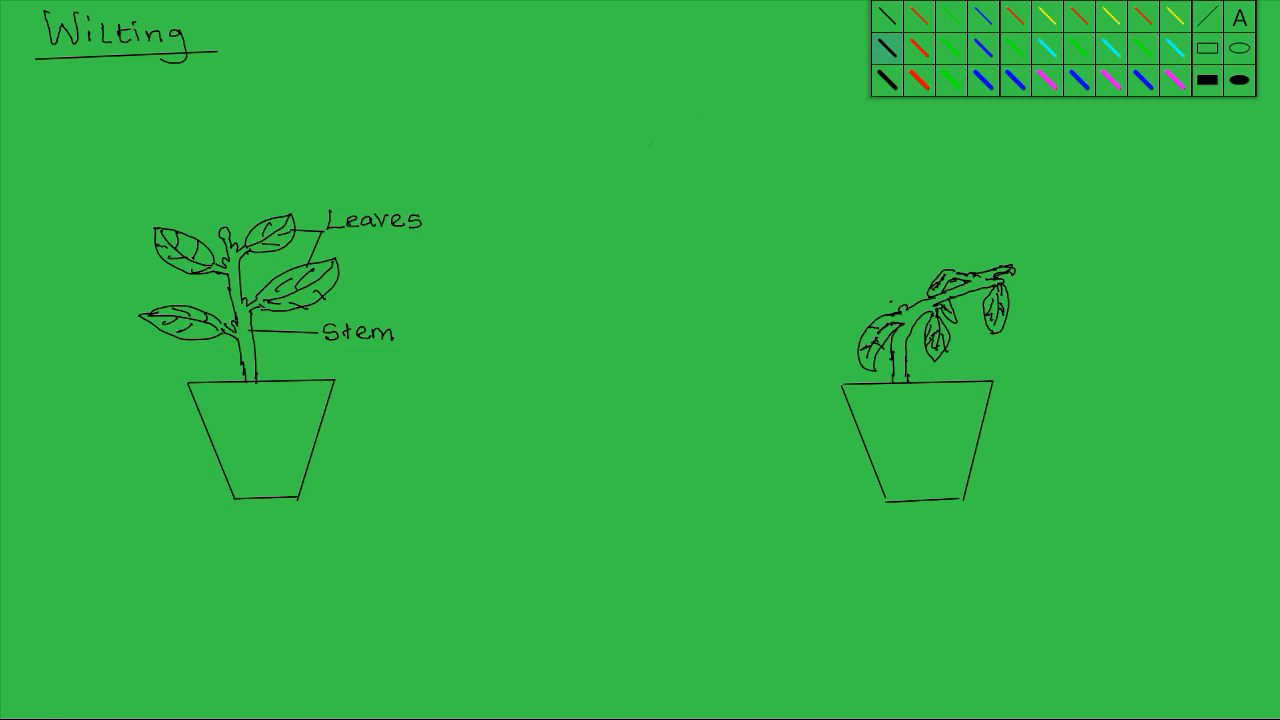
Draw a short ground line under the upright pot and a small tick beside its base
{"action": "left_click_drag", "start_coordinate": [228, 518], "coordinate": [263, 517]}
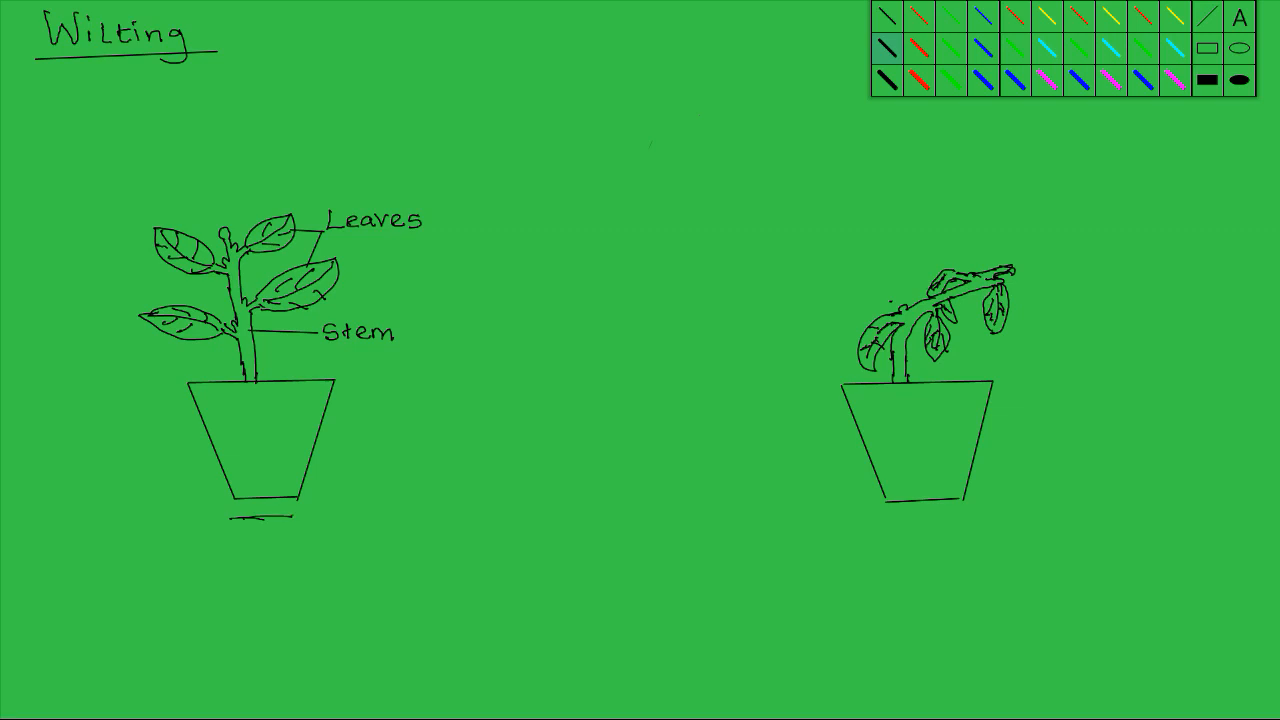
{"action": "left_click", "coordinate": [205, 490]}
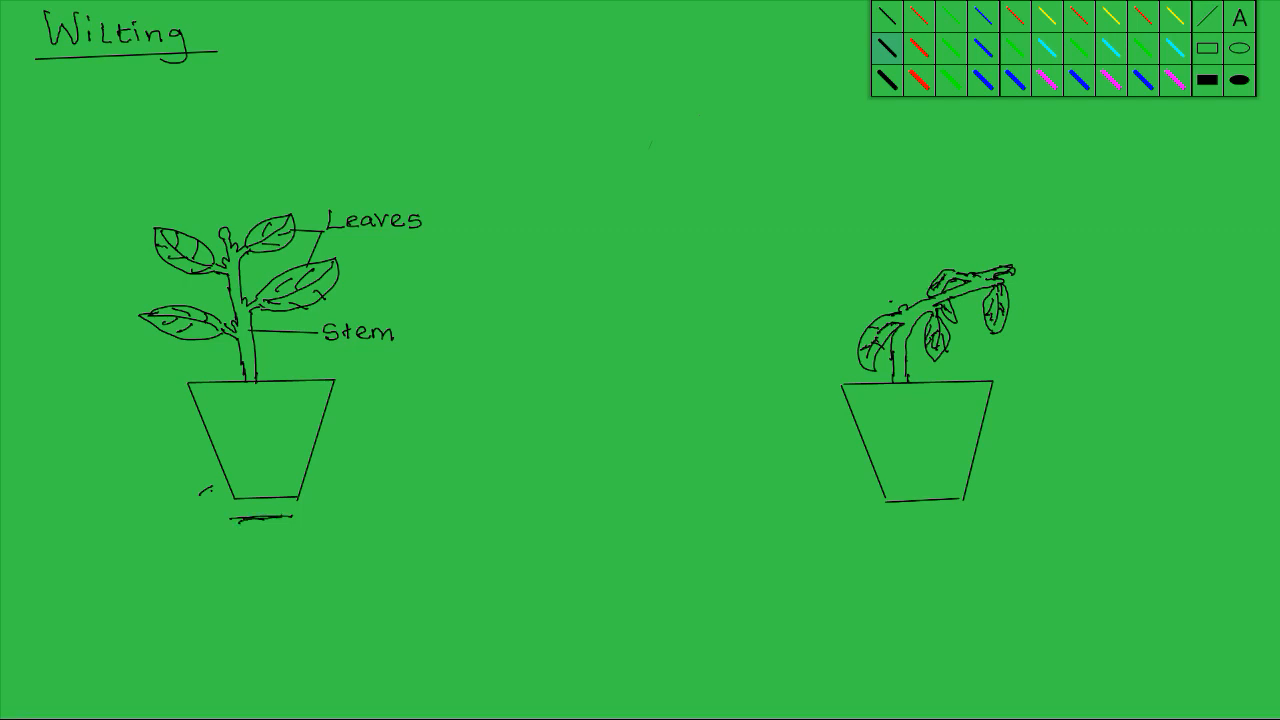
Draw a long black horizontal stroke from the upright pot toward the wilted pot
{"action": "left_click_drag", "start_coordinate": [378, 466], "coordinate": [818, 453]}
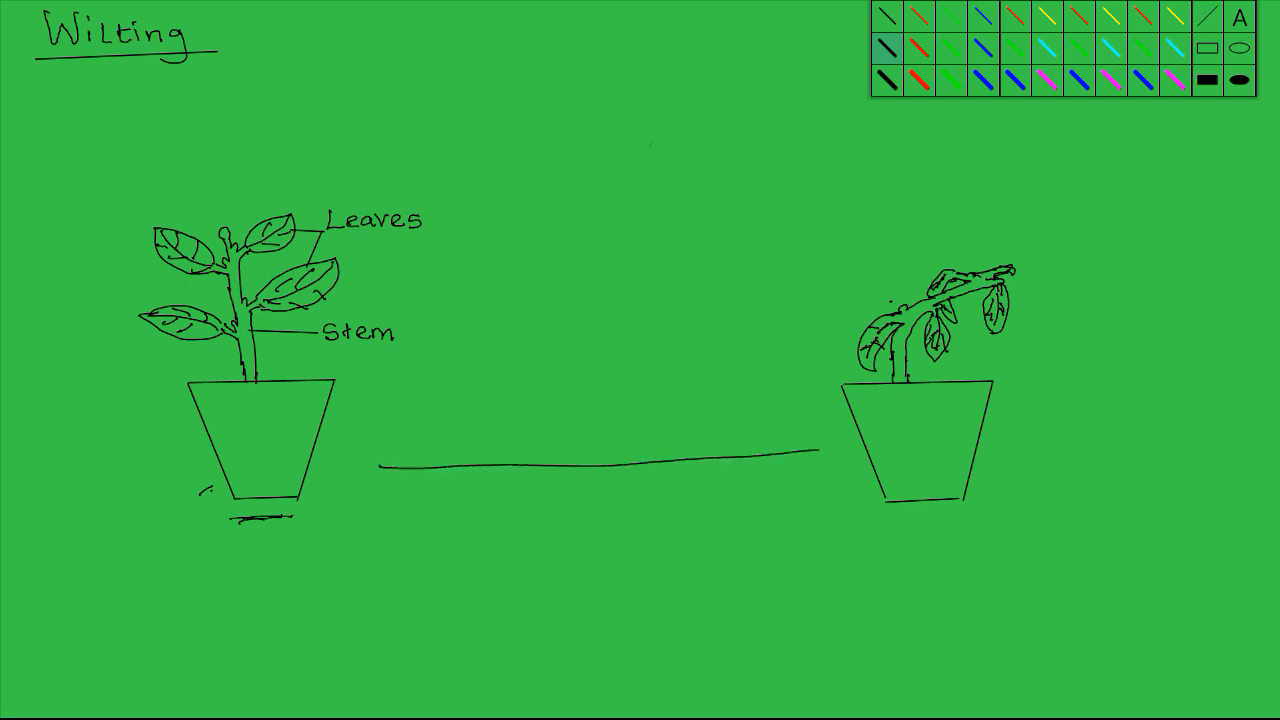
Add an arrowhead pointing at the wilted plant and a second long line beneath the arrow
{"action": "left_click_drag", "start_coordinate": [790, 445], "coordinate": [815, 470]}
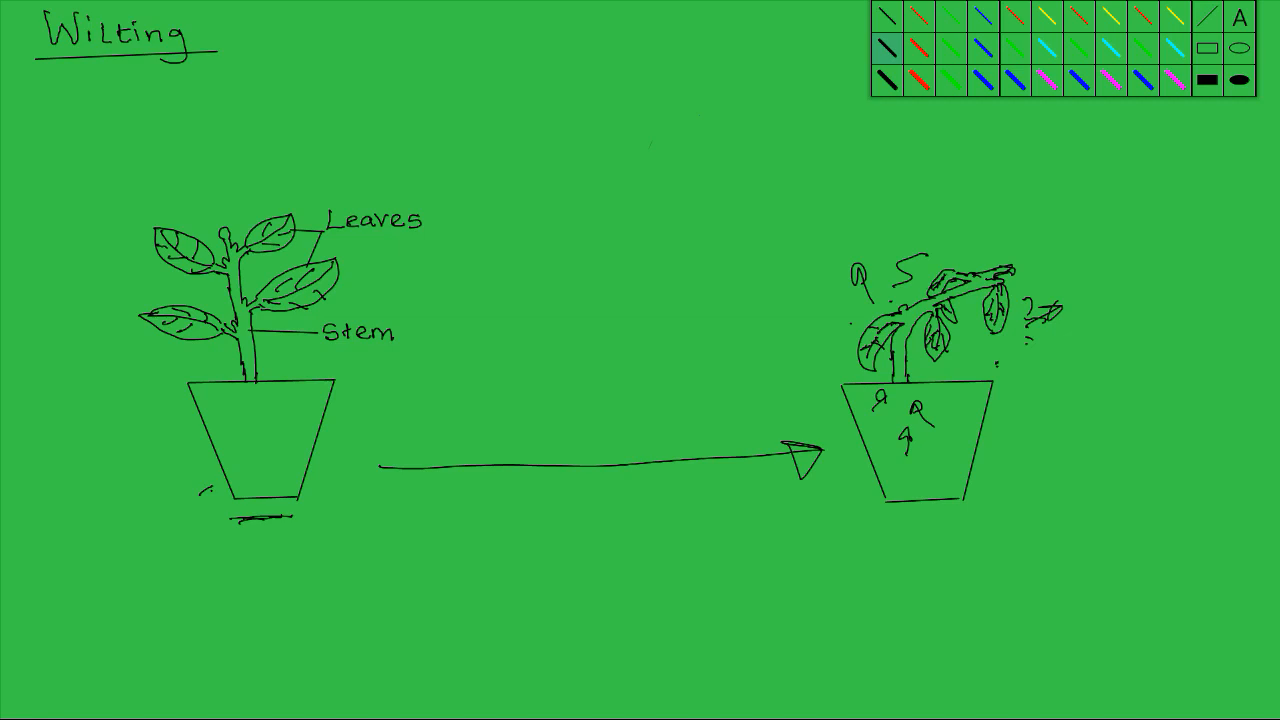
{"action": "left_click_drag", "start_coordinate": [370, 513], "coordinate": [770, 495]}
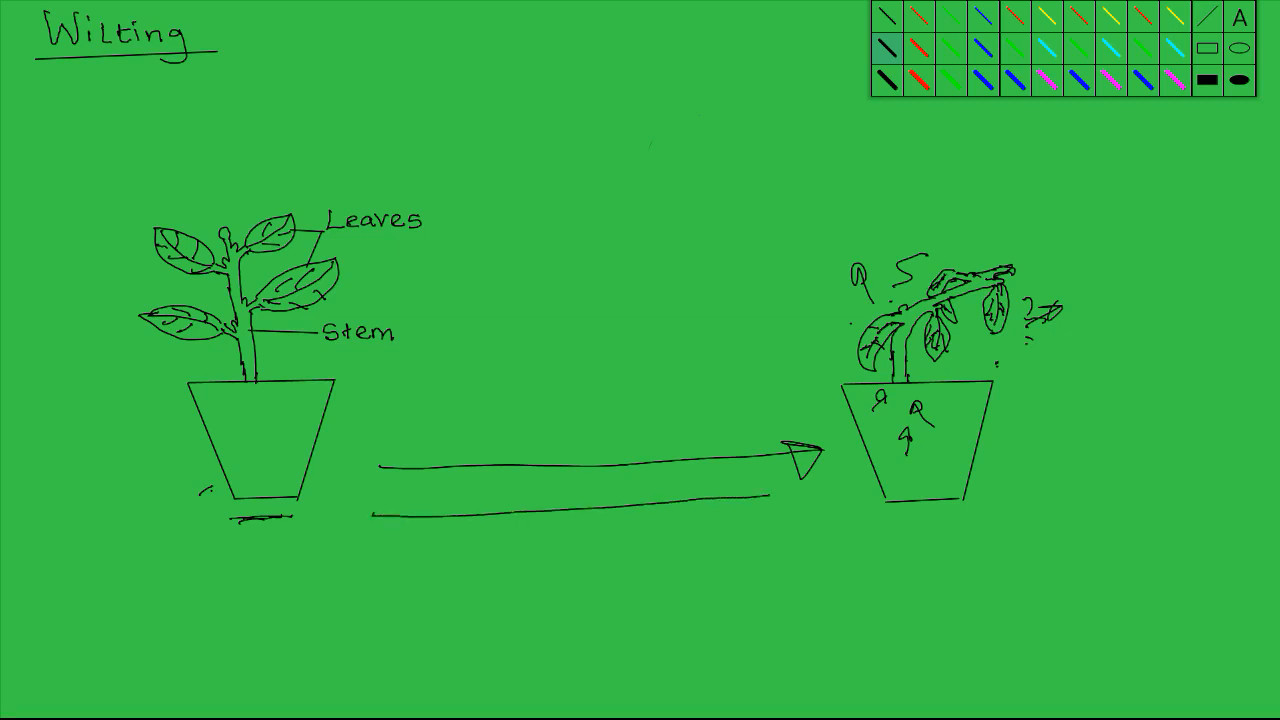